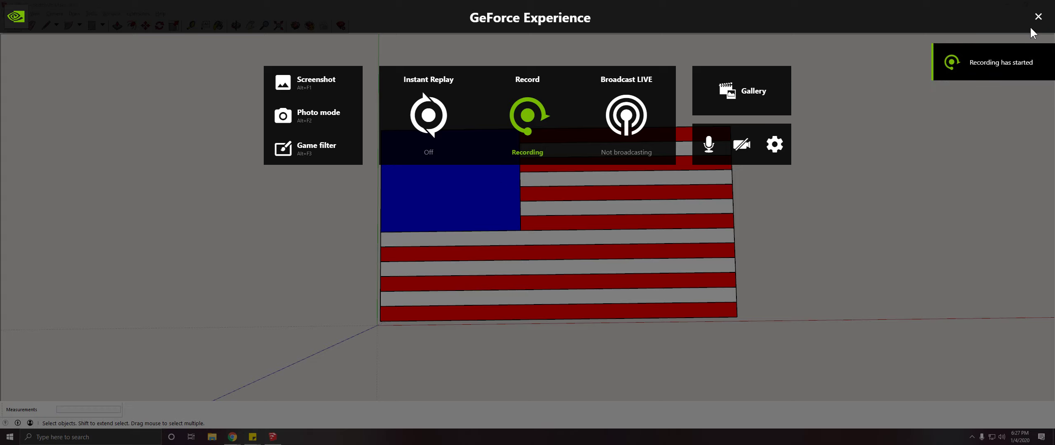
# Step: Orbit the closed flag cabinet to inspect its wooden sides and underside from several angles
pyautogui.click(1038, 16)
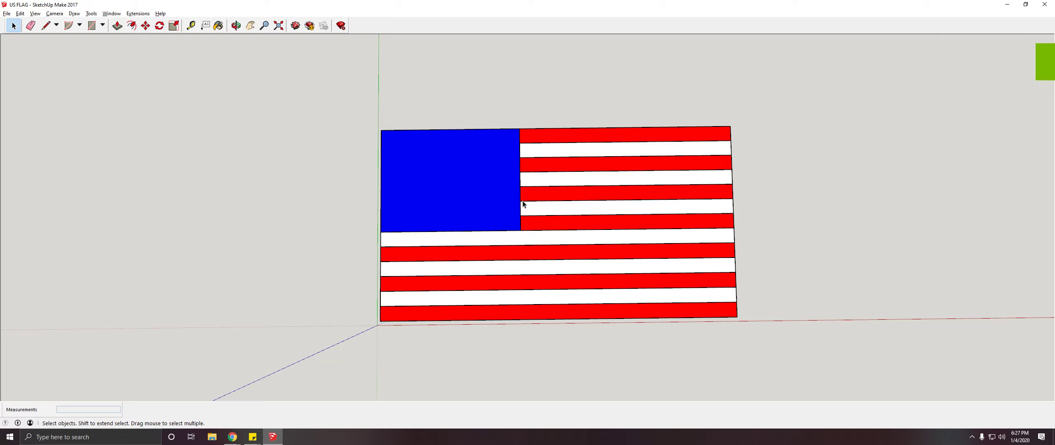
pyautogui.moveTo(382, 256)
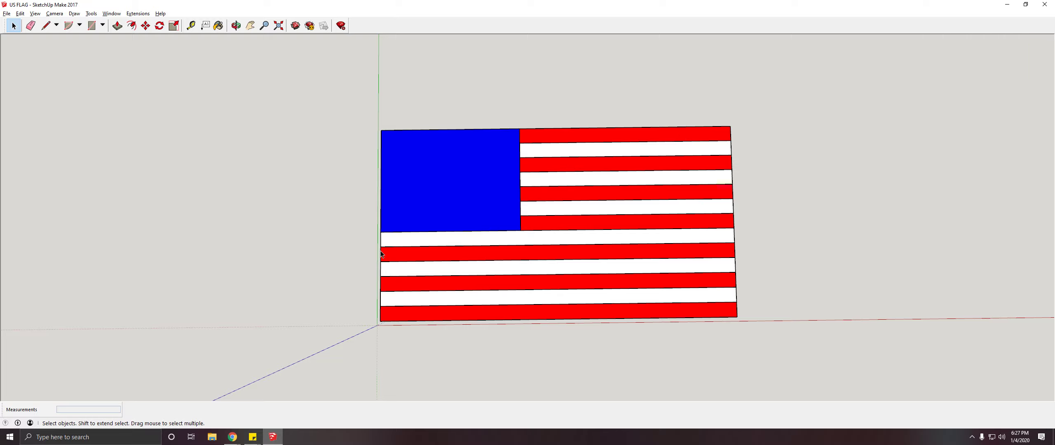
pyautogui.moveTo(638, 301)
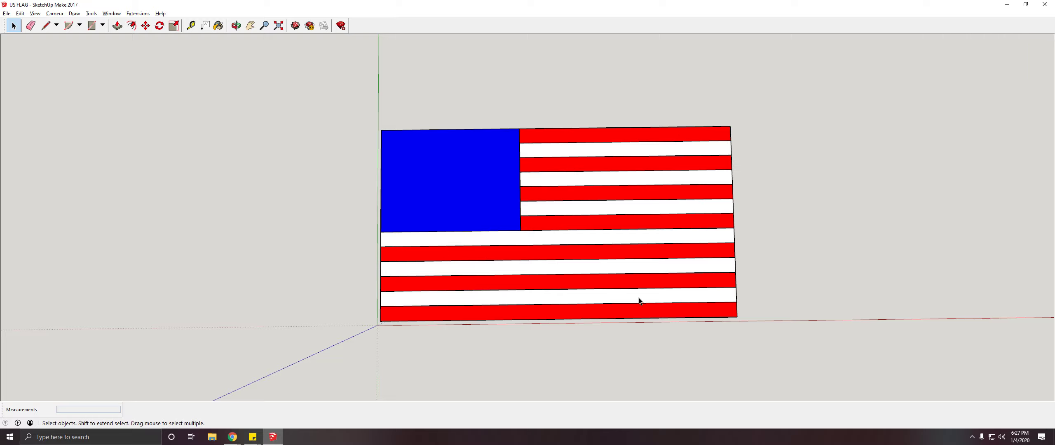
pyautogui.click(236, 25)
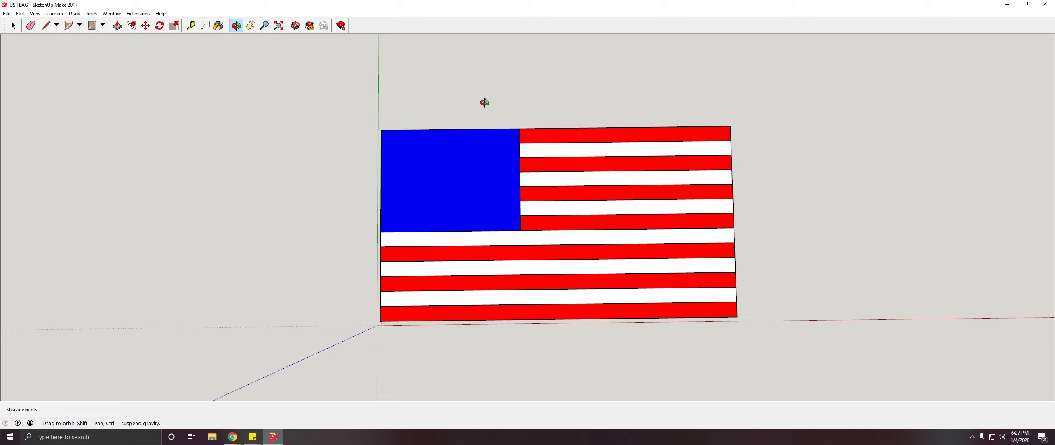
pyautogui.moveTo(484, 103); pyautogui.dragTo(584, 234)
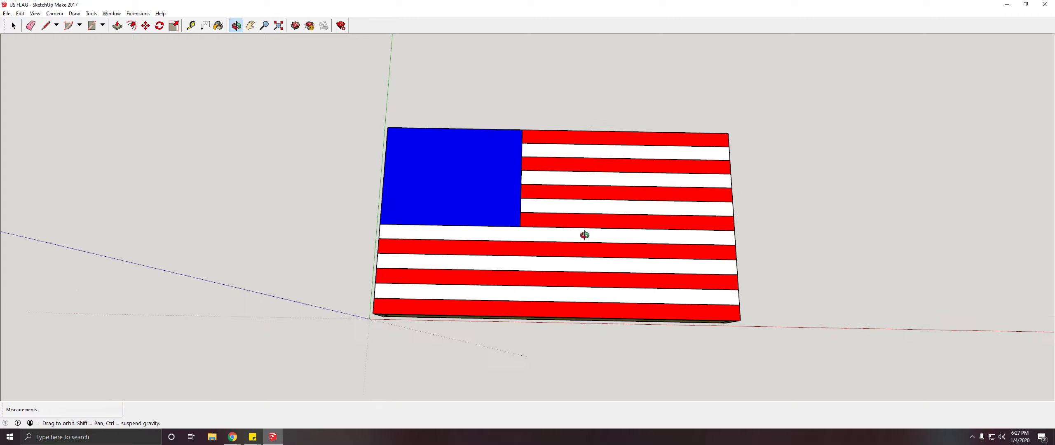
pyautogui.moveTo(584, 235); pyautogui.dragTo(373, 163)
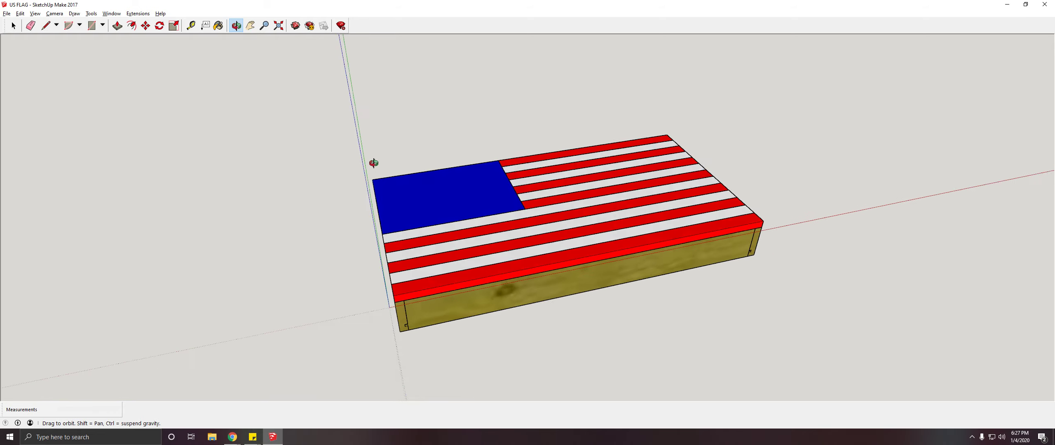
pyautogui.moveTo(373, 164); pyautogui.dragTo(459, 272)
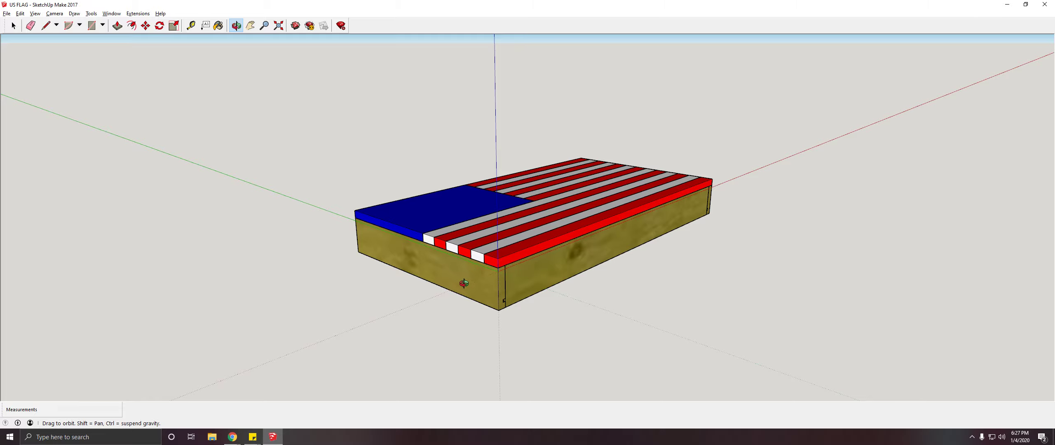
pyautogui.moveTo(464, 282); pyautogui.dragTo(736, 256)
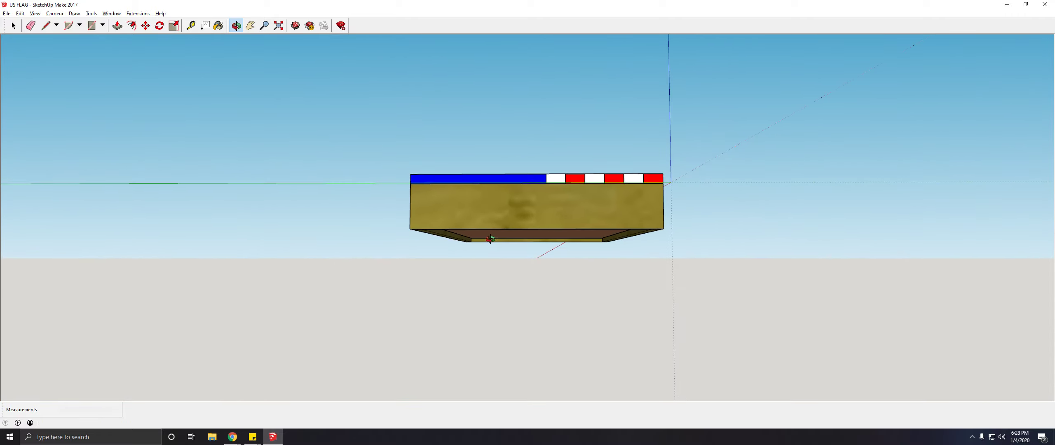
pyautogui.moveTo(491, 240); pyautogui.dragTo(653, 238)
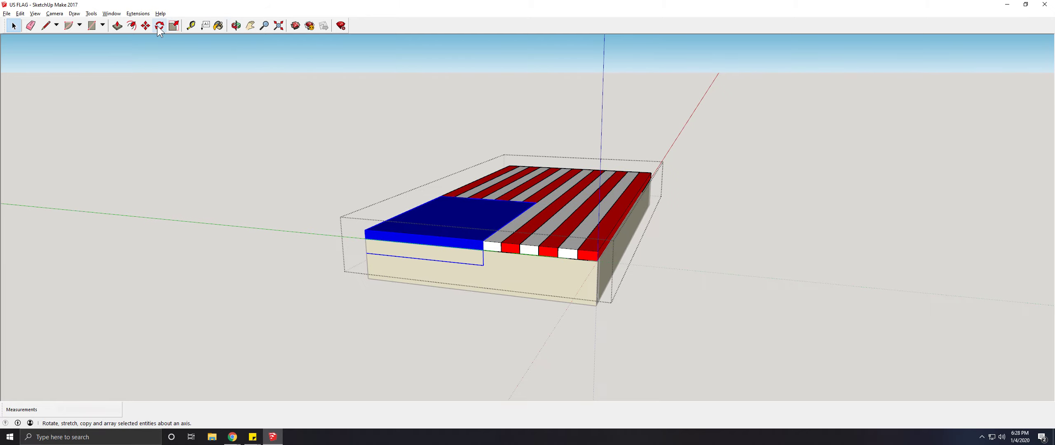
# Step: Rotate the stripe and union doors 90 degrees about their hinges to stand upright
pyautogui.click(158, 25)
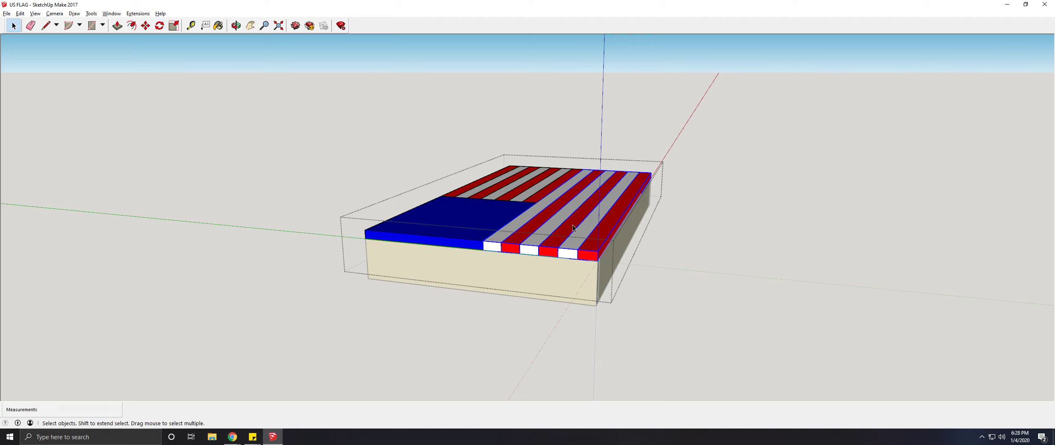
pyautogui.click(160, 25)
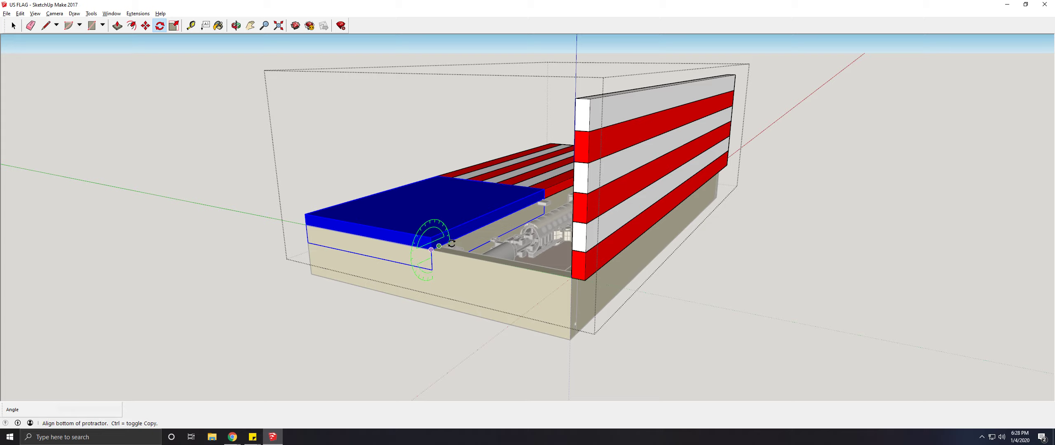
pyautogui.click(430, 248)
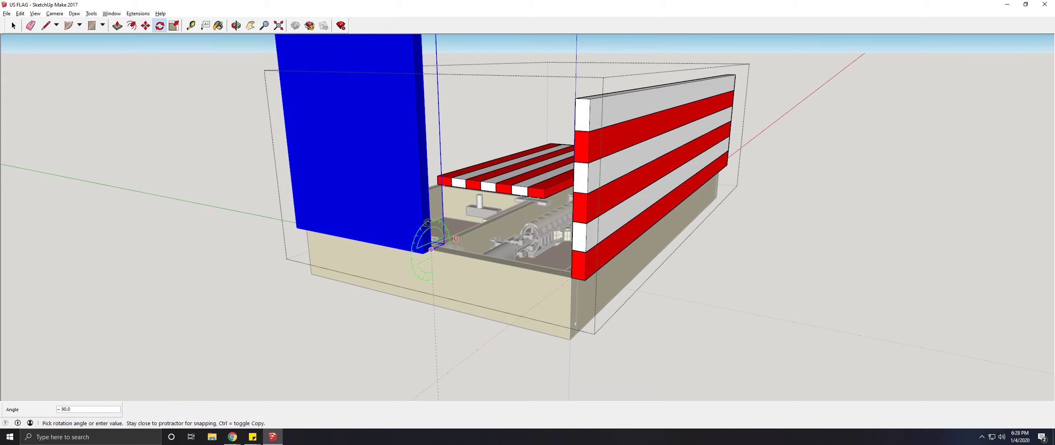
pyautogui.click(236, 25)
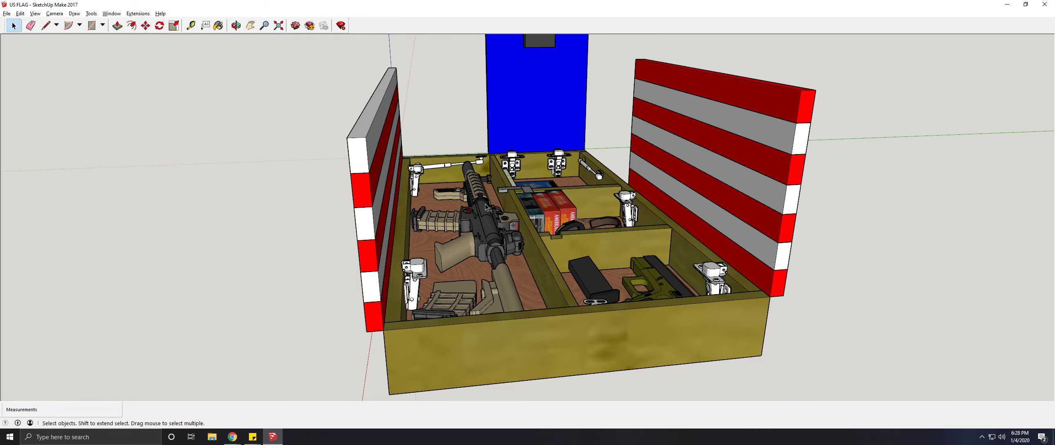
# Step: Select the front stripe door and bring up its context menu to hide it
pyautogui.click(236, 25)
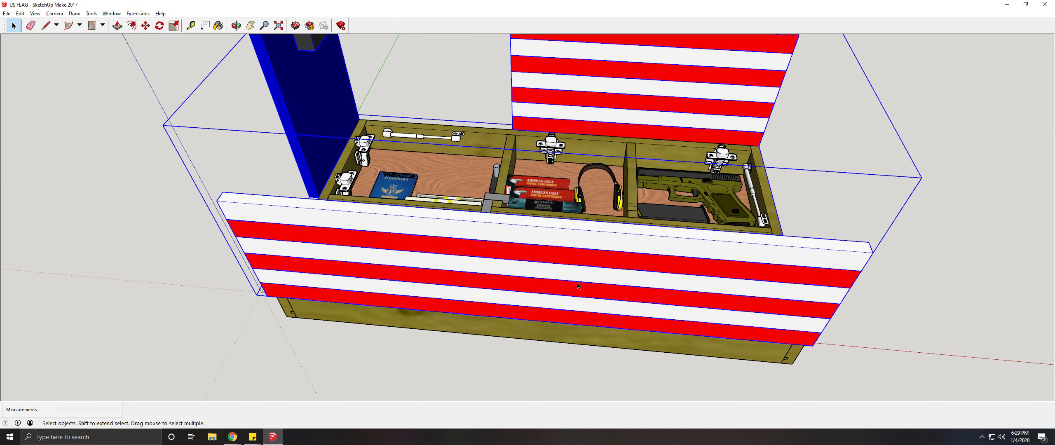
pyautogui.rightClick(579, 285)
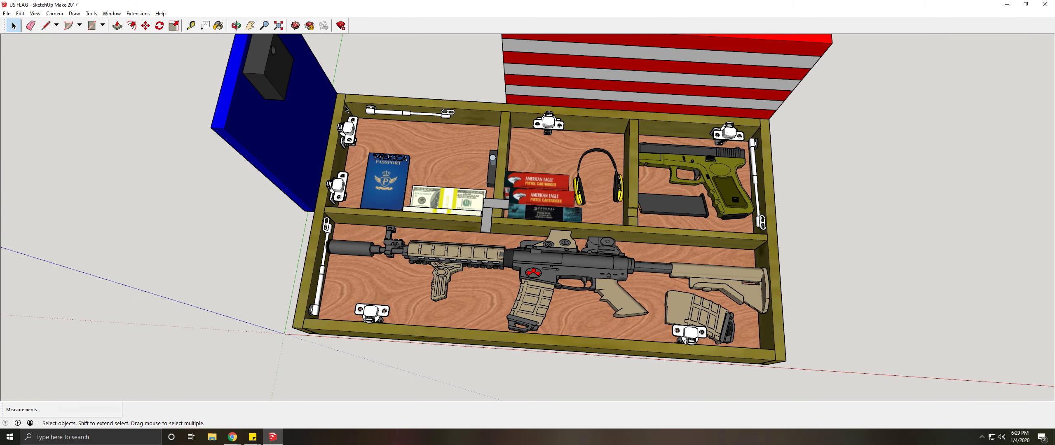
pyautogui.moveTo(340, 106)
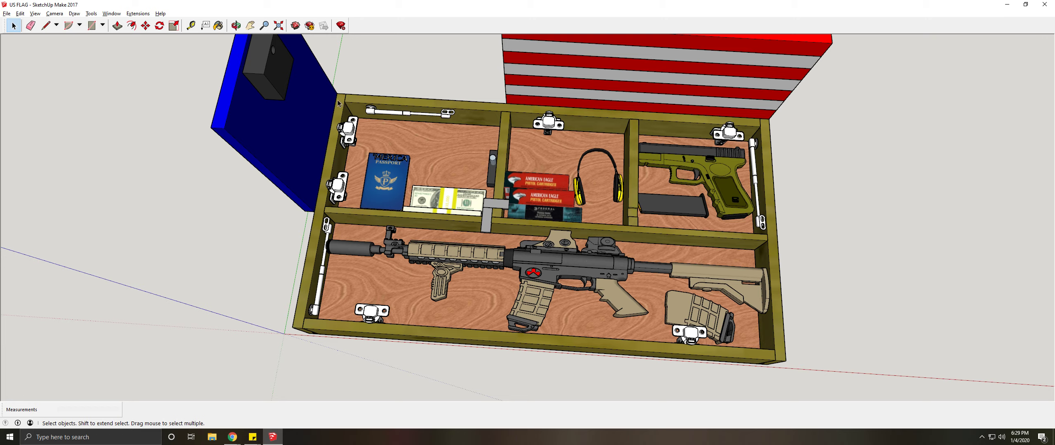
pyautogui.moveTo(761, 357)
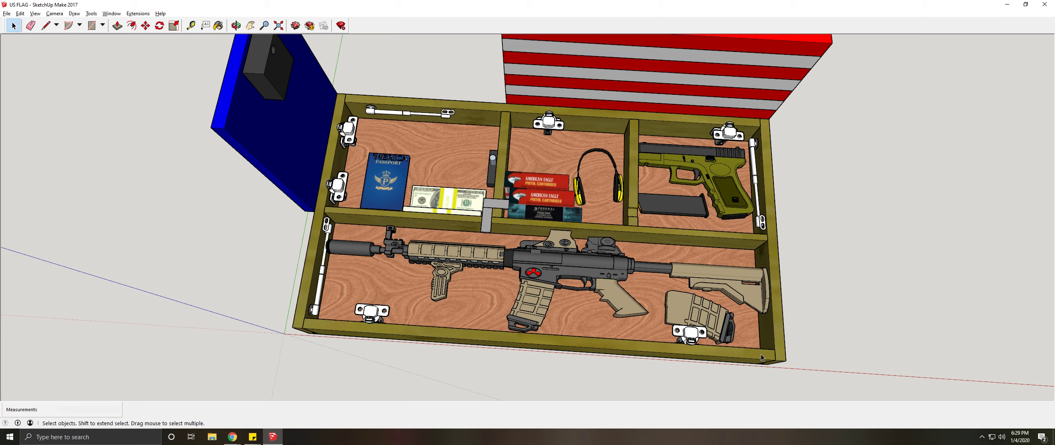
pyautogui.moveTo(416, 107)
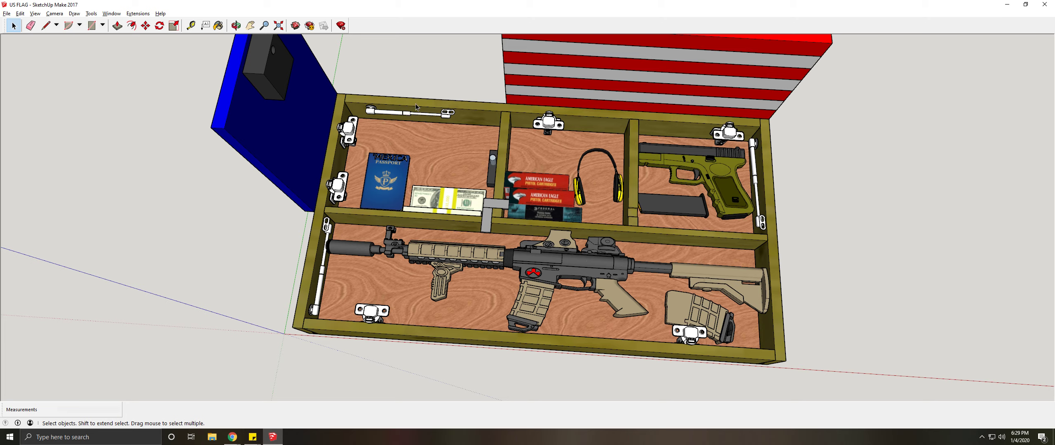
pyautogui.moveTo(371, 119)
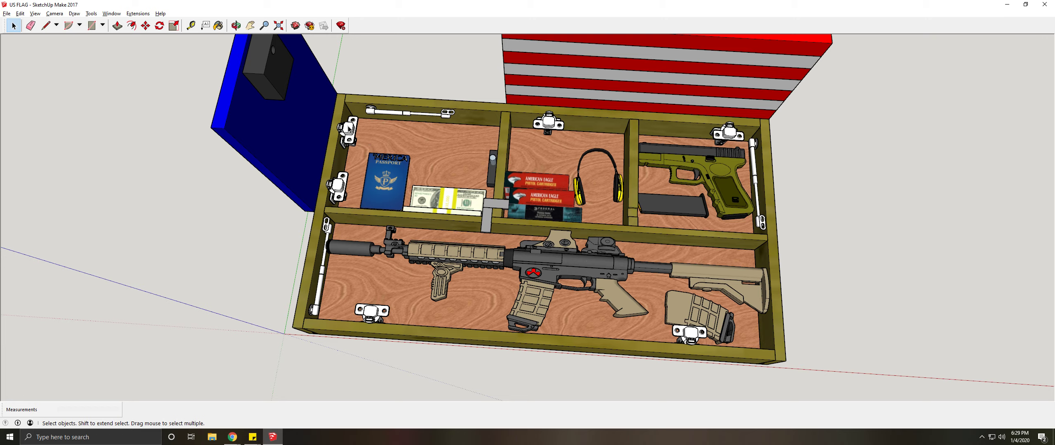
pyautogui.moveTo(294, 114)
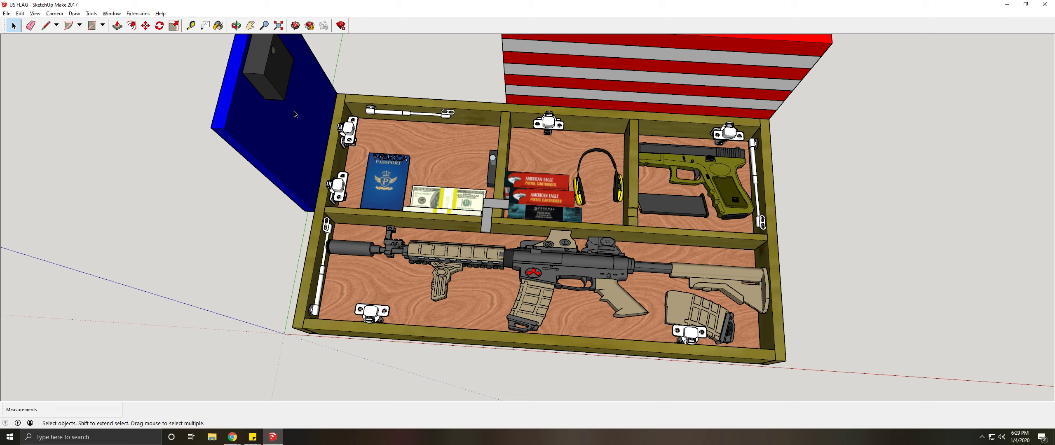
pyautogui.moveTo(665, 143)
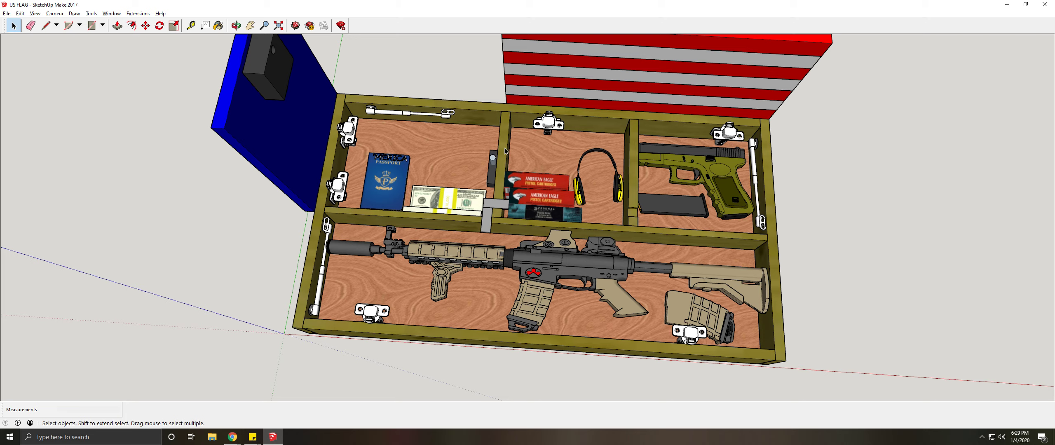
pyautogui.moveTo(726, 201)
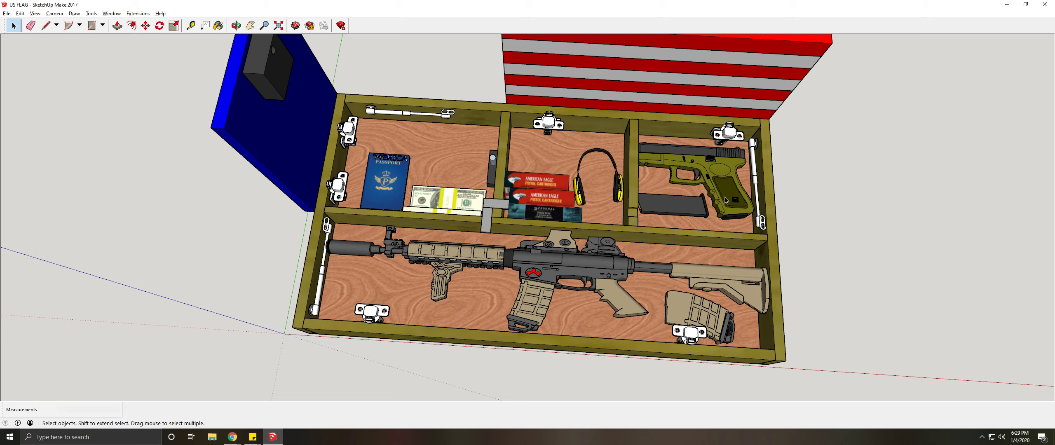
pyautogui.moveTo(784, 185)
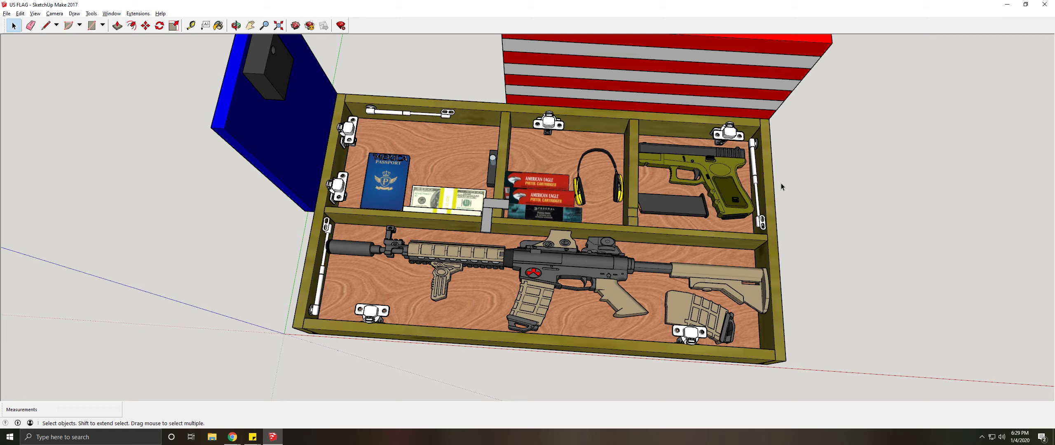
pyautogui.moveTo(335, 162)
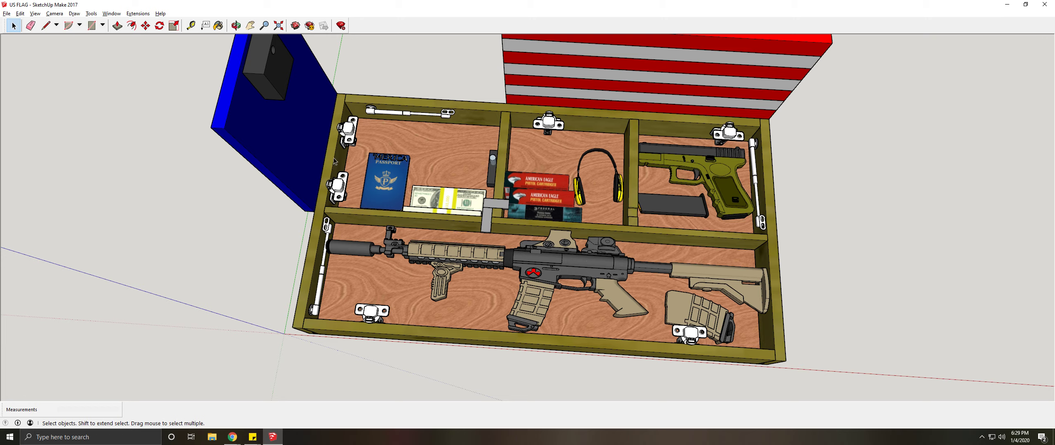
pyautogui.moveTo(273, 68)
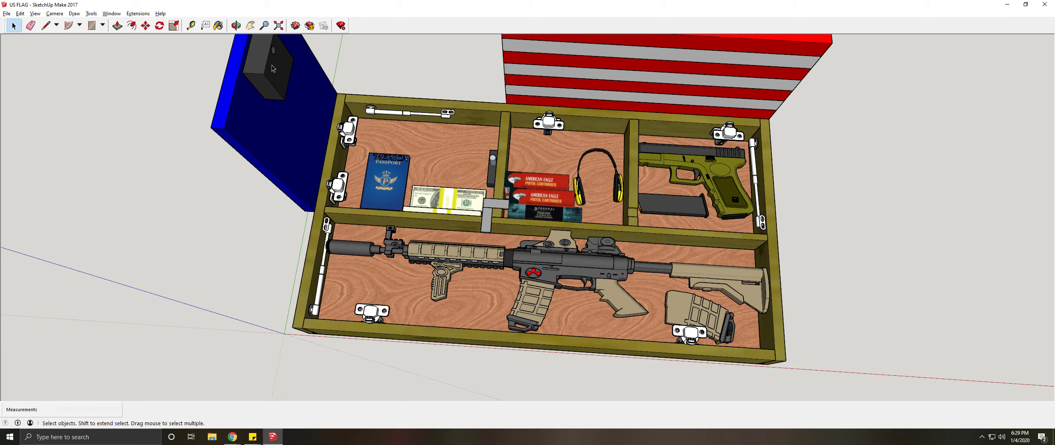
pyautogui.moveTo(257, 62)
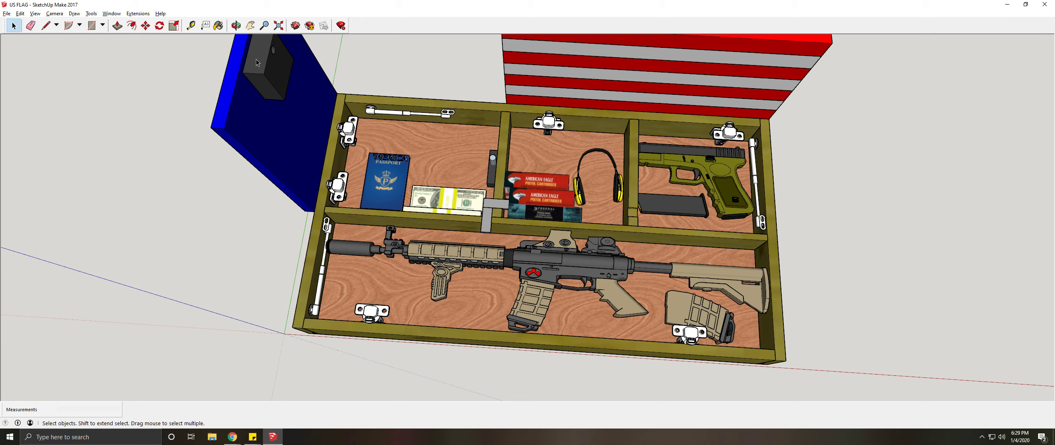
pyautogui.moveTo(267, 64)
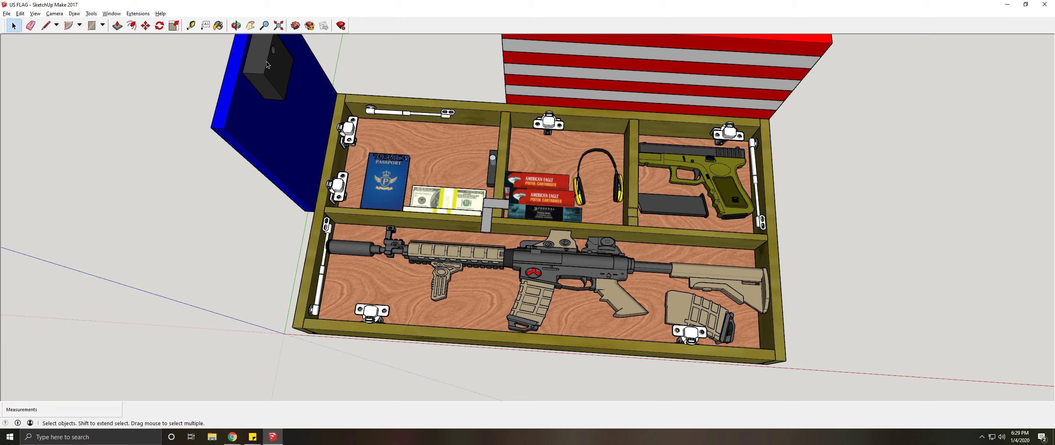
pyautogui.click(236, 26)
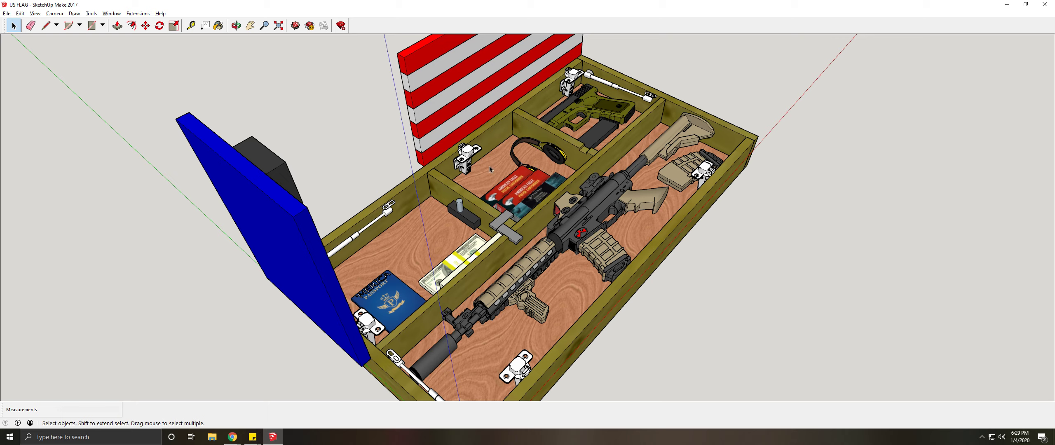
pyautogui.moveTo(502, 226)
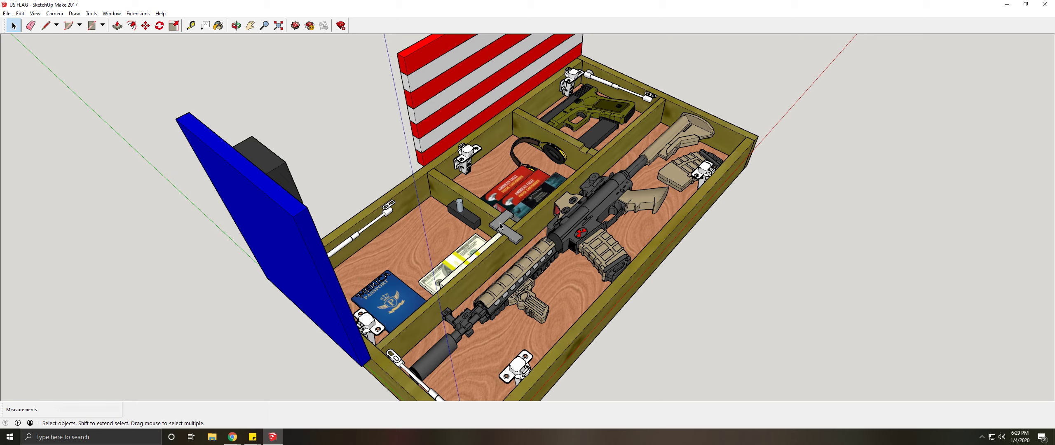
pyautogui.moveTo(446, 94)
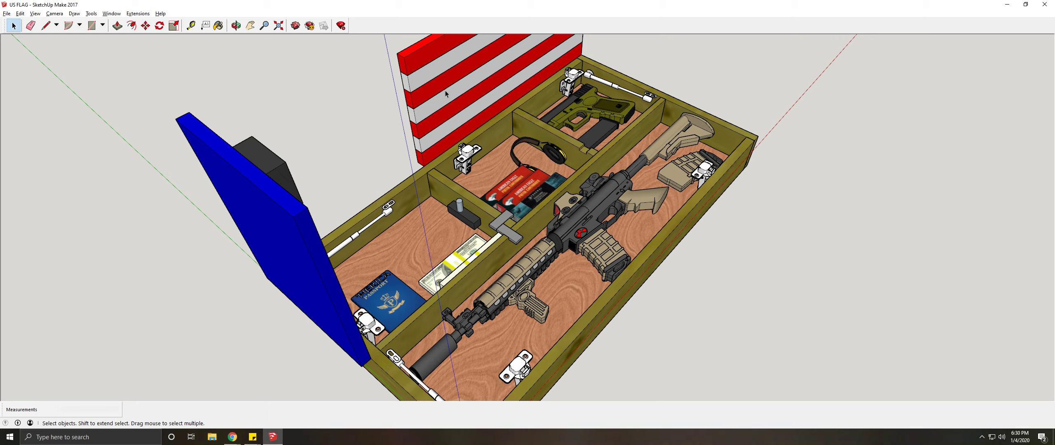
pyautogui.moveTo(302, 173)
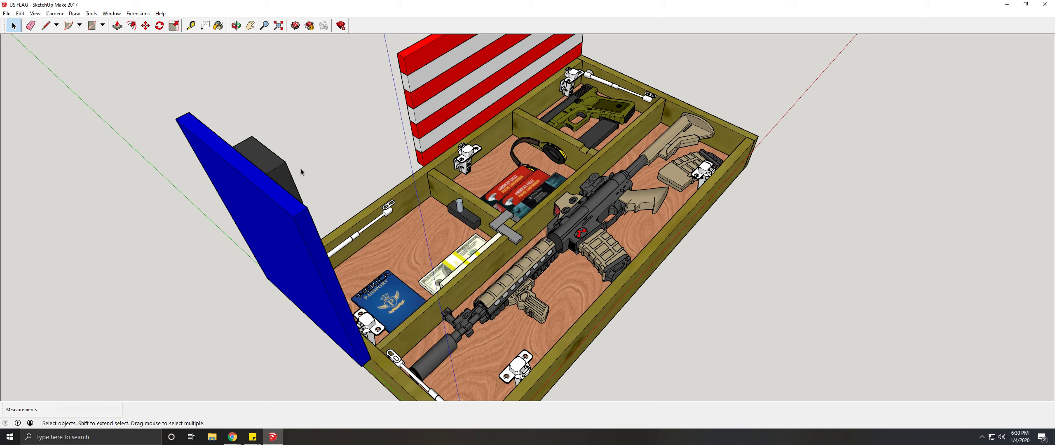
pyautogui.moveTo(280, 184)
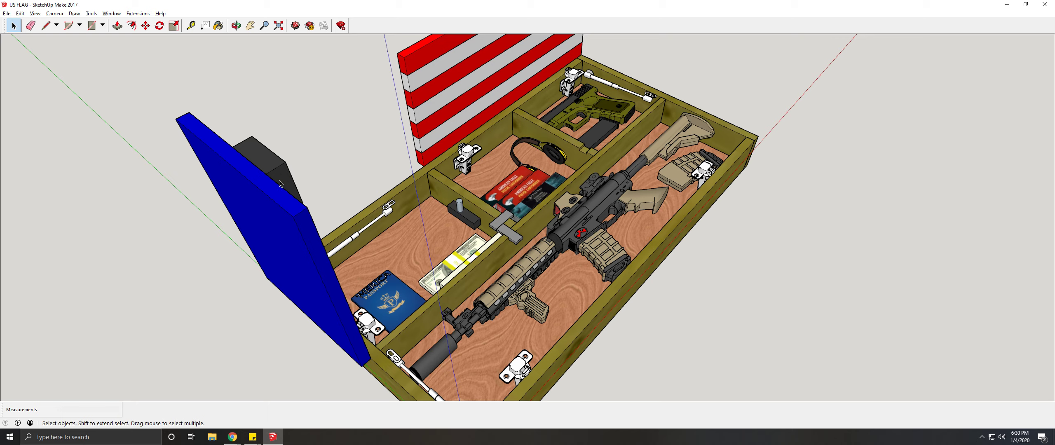
pyautogui.moveTo(263, 200)
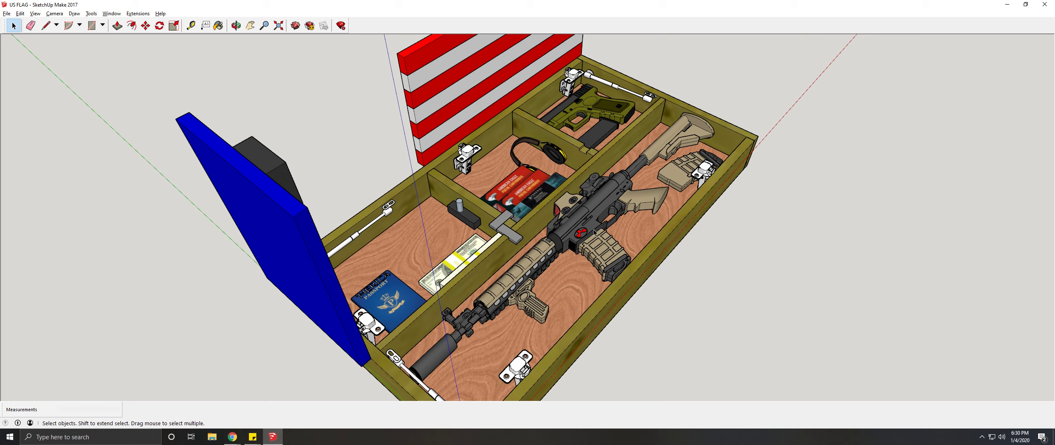
pyautogui.moveTo(391, 372)
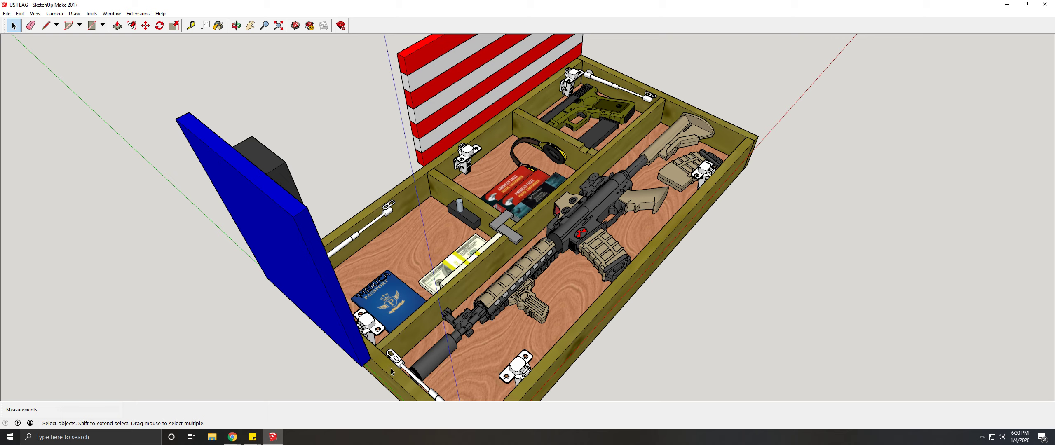
pyautogui.moveTo(431, 339)
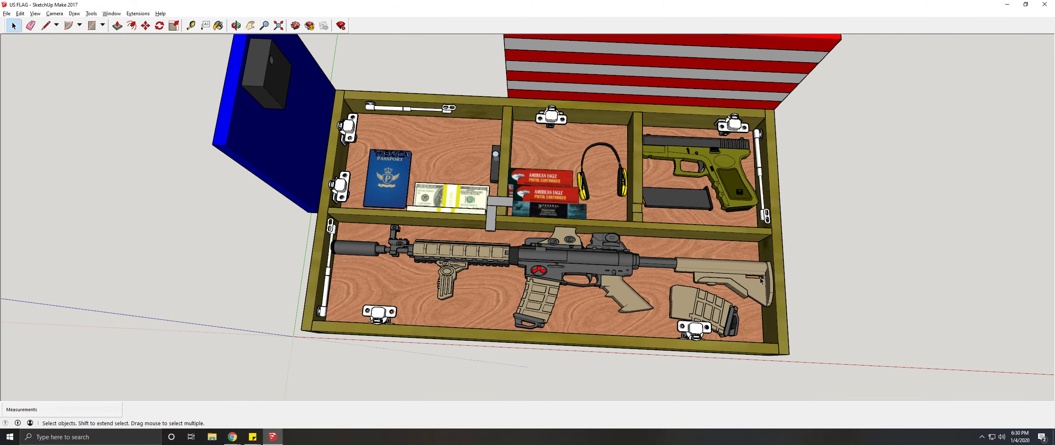
pyautogui.click(193, 25)
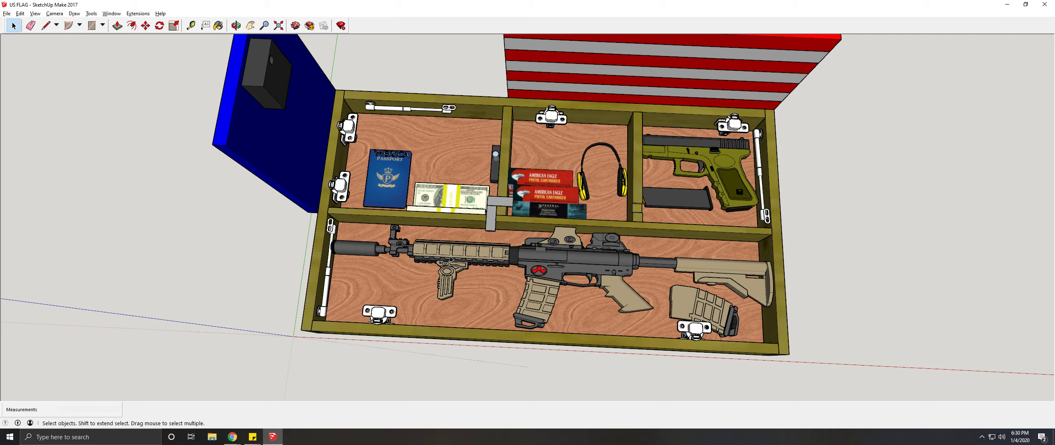
pyautogui.moveTo(727, 271)
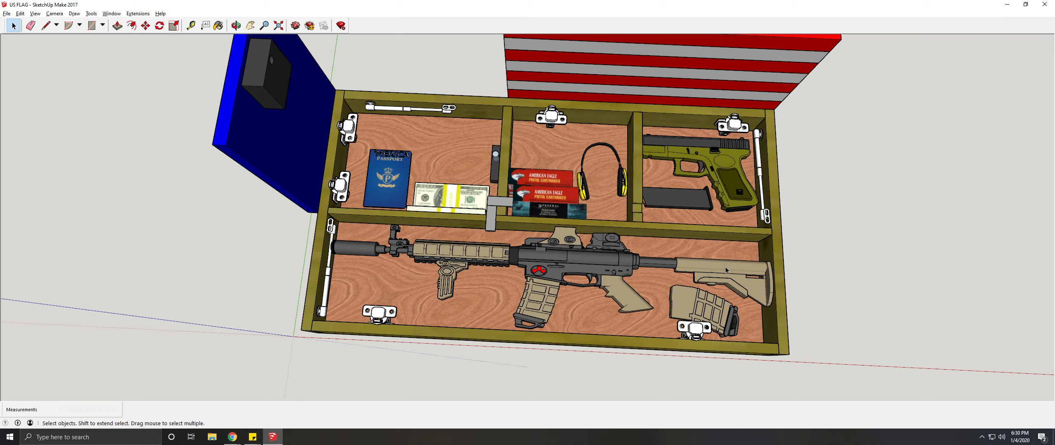
pyautogui.moveTo(686, 307)
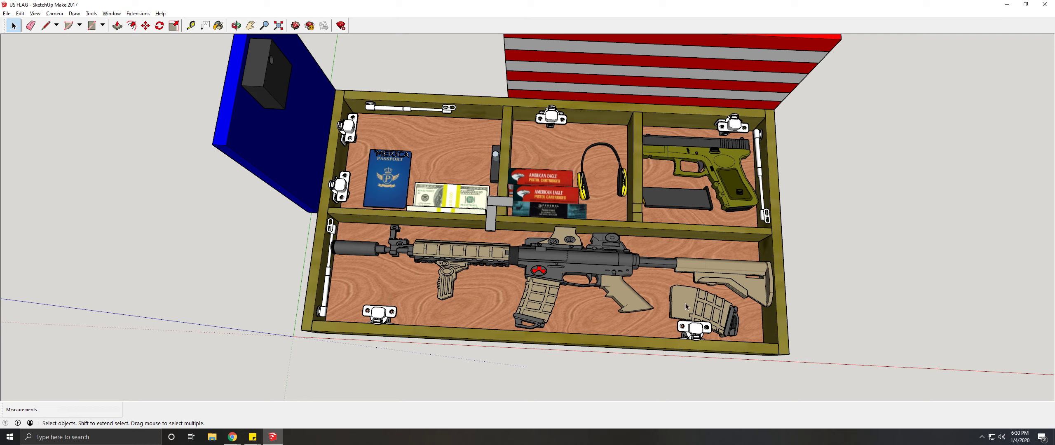
pyautogui.moveTo(473, 292)
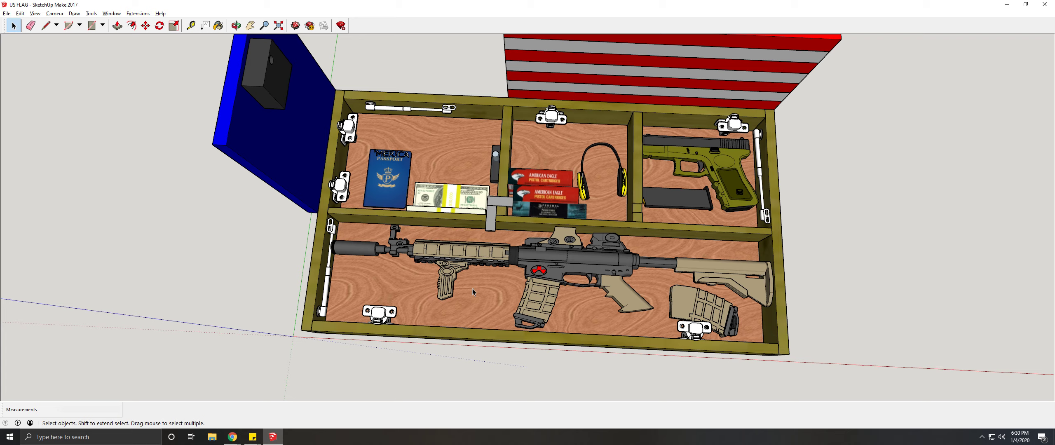
pyautogui.moveTo(456, 306)
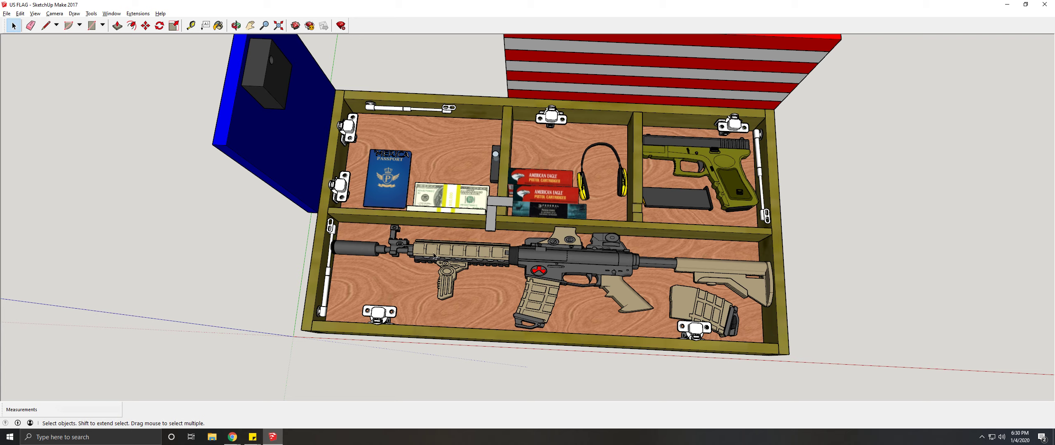
pyautogui.moveTo(417, 308)
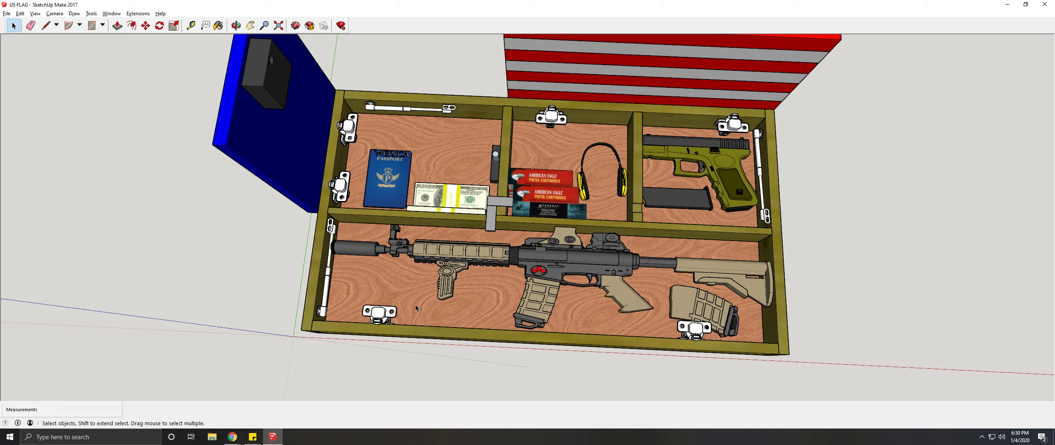
pyautogui.moveTo(412, 233)
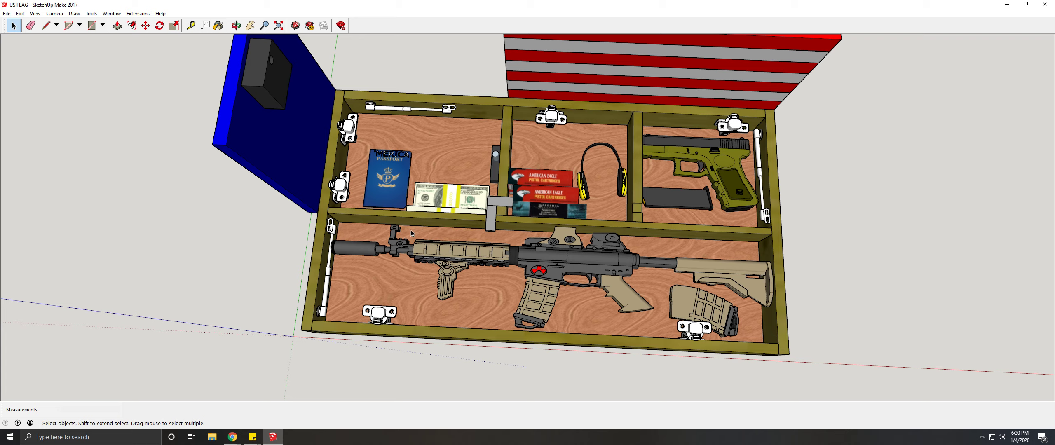
pyautogui.moveTo(427, 220)
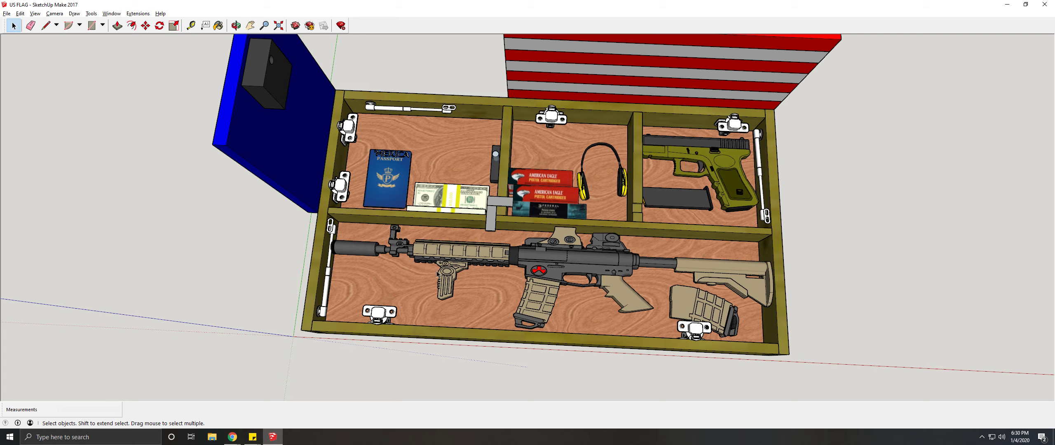
pyautogui.moveTo(627, 256)
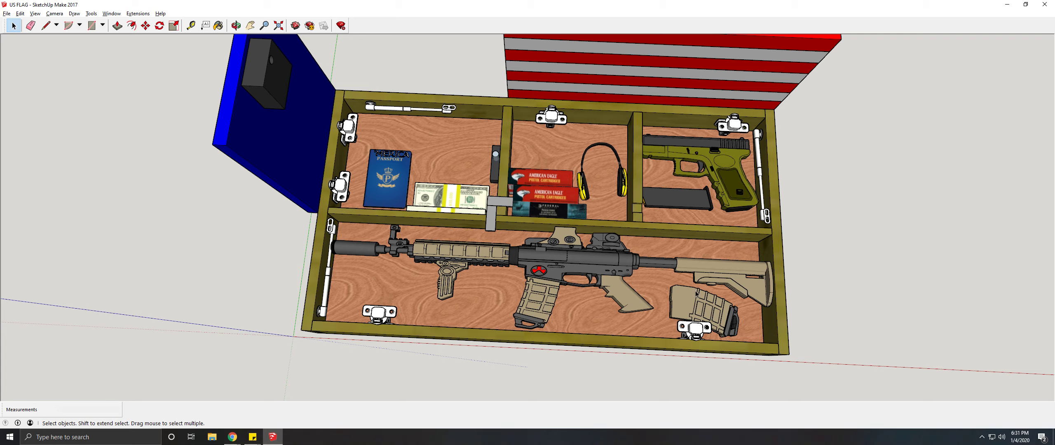
pyautogui.moveTo(460, 278)
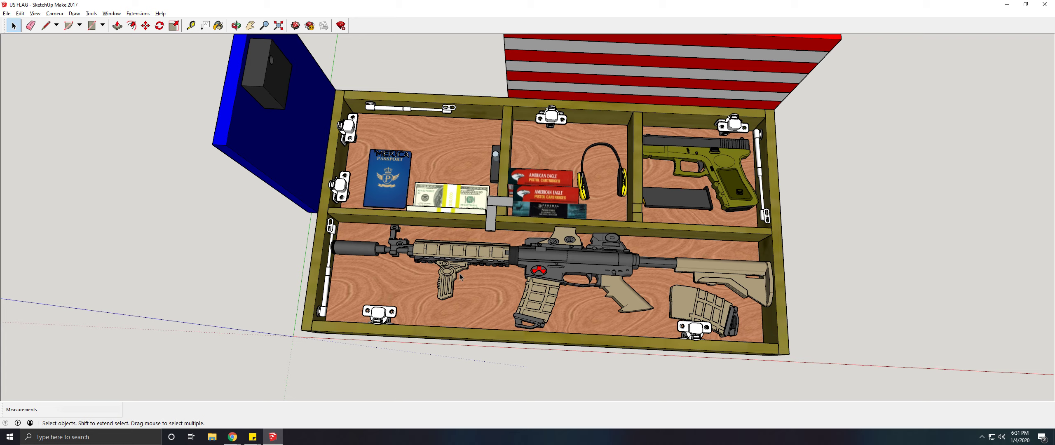
pyautogui.moveTo(542, 283)
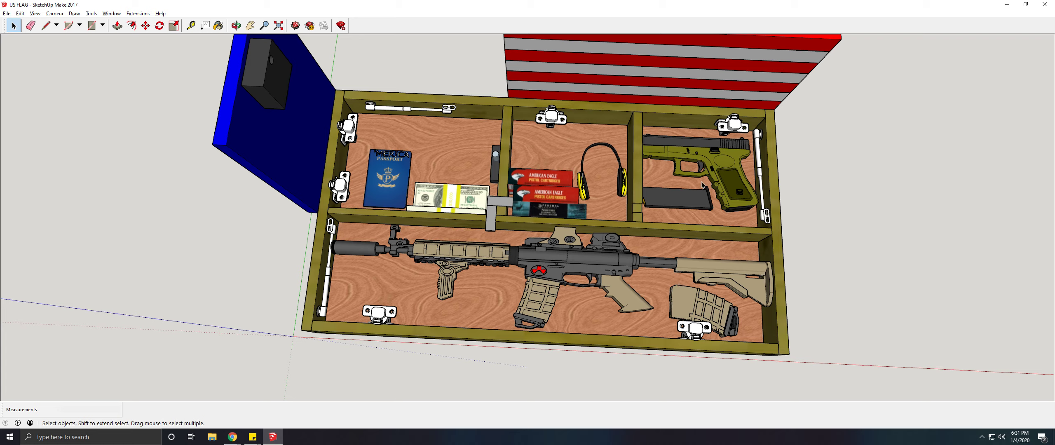
pyautogui.moveTo(552, 268)
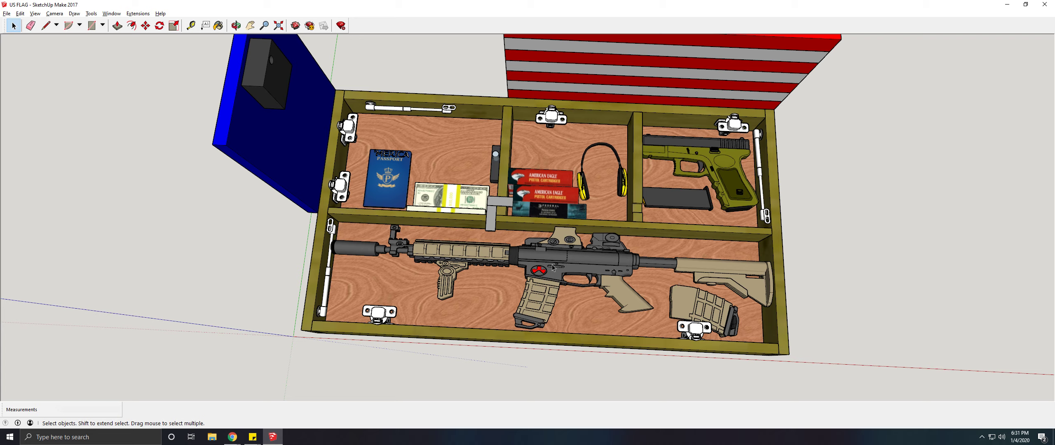
pyautogui.moveTo(492, 236)
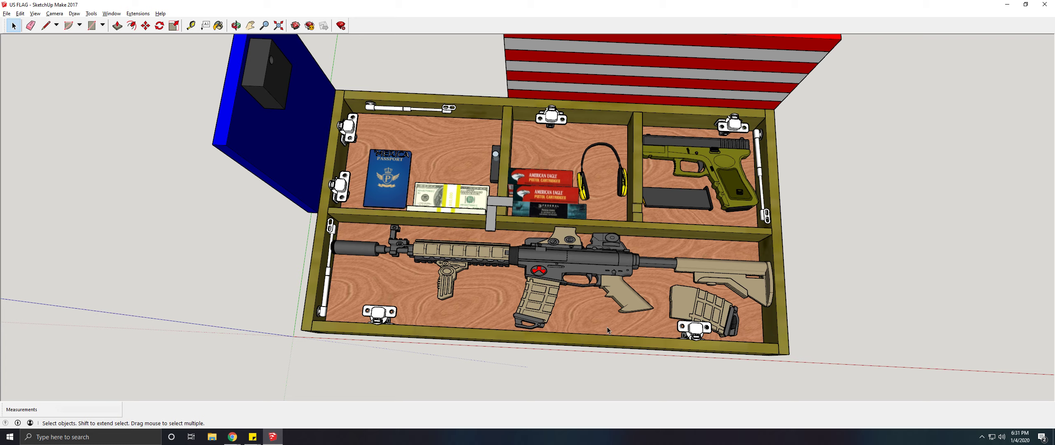
pyautogui.moveTo(673, 250)
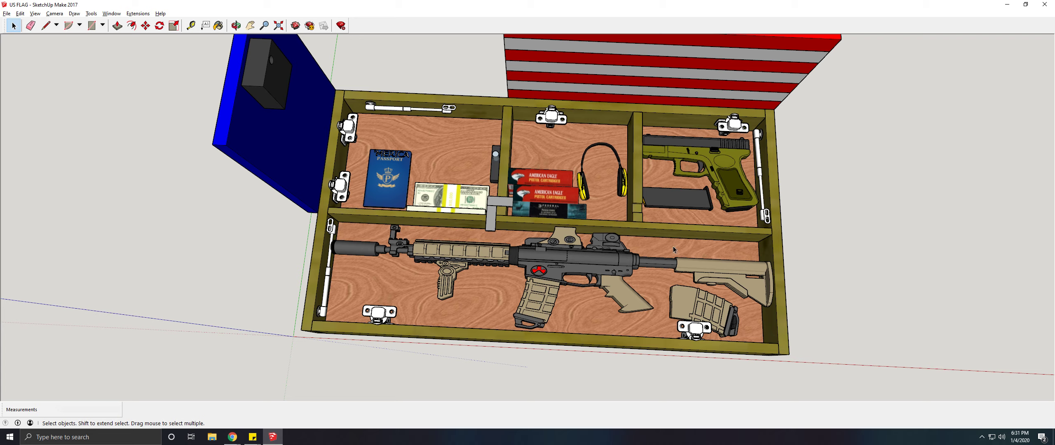
# Step: Tape-measure the gas shock beside the pistol, roughly 10 inches long
pyautogui.click(236, 25)
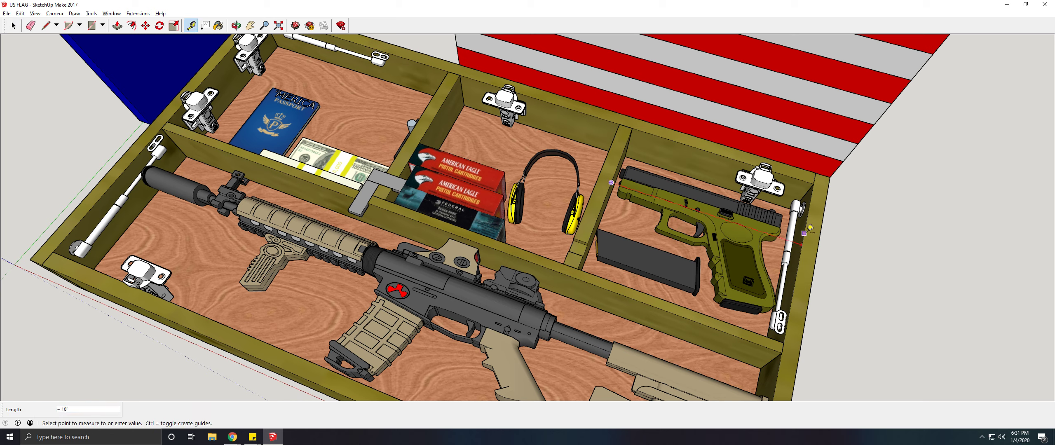
pyautogui.moveTo(806, 231)
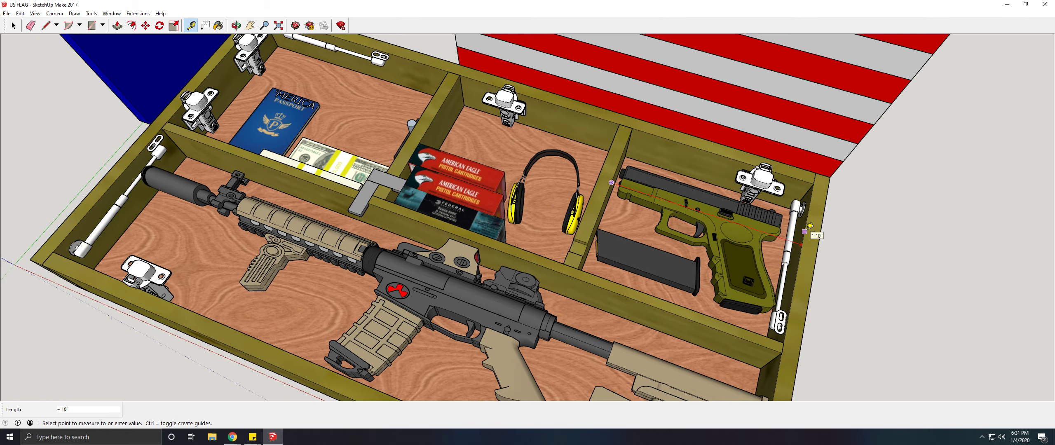
pyautogui.click(12, 25)
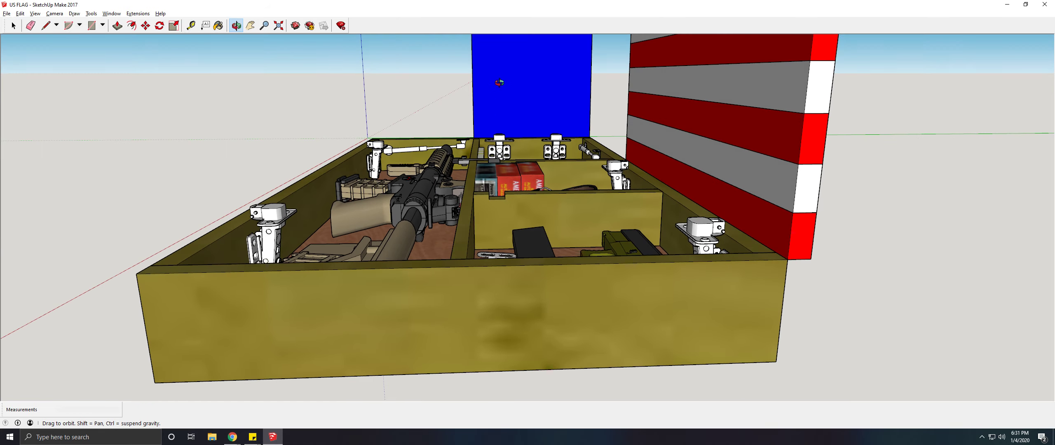
pyautogui.rightClick(567, 292)
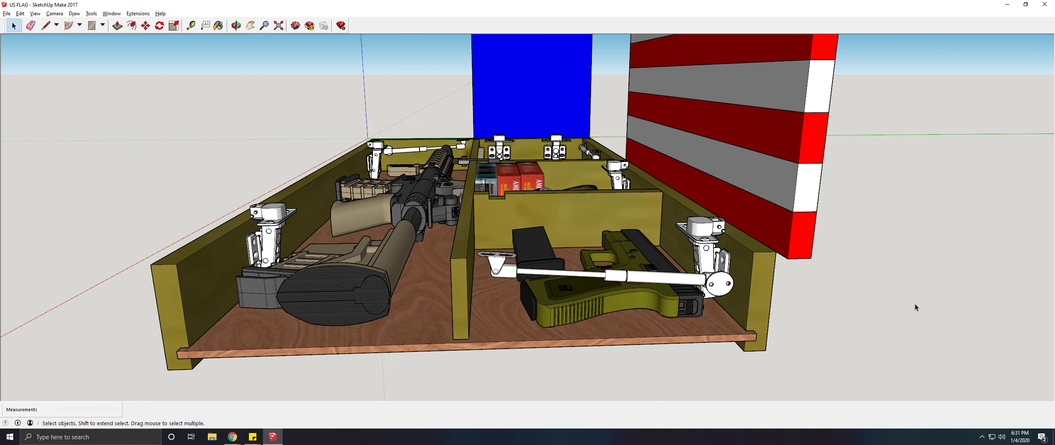
pyautogui.click(236, 25)
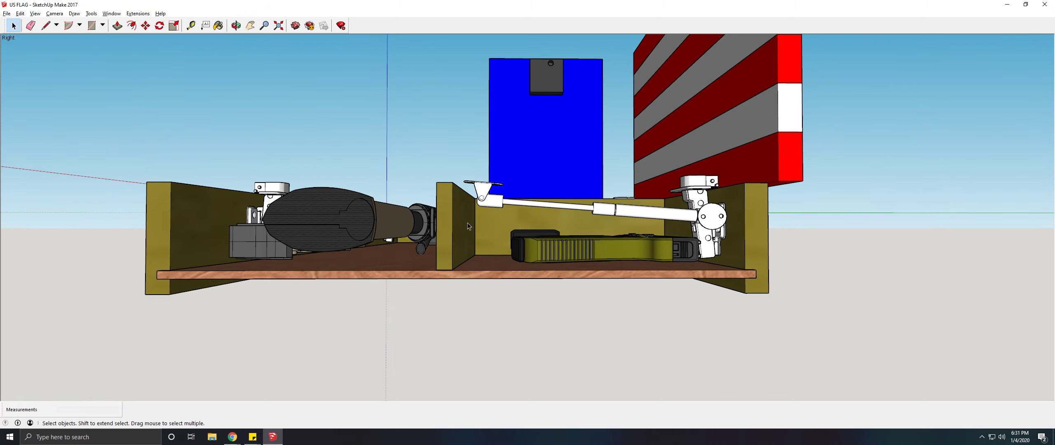
pyautogui.moveTo(494, 232)
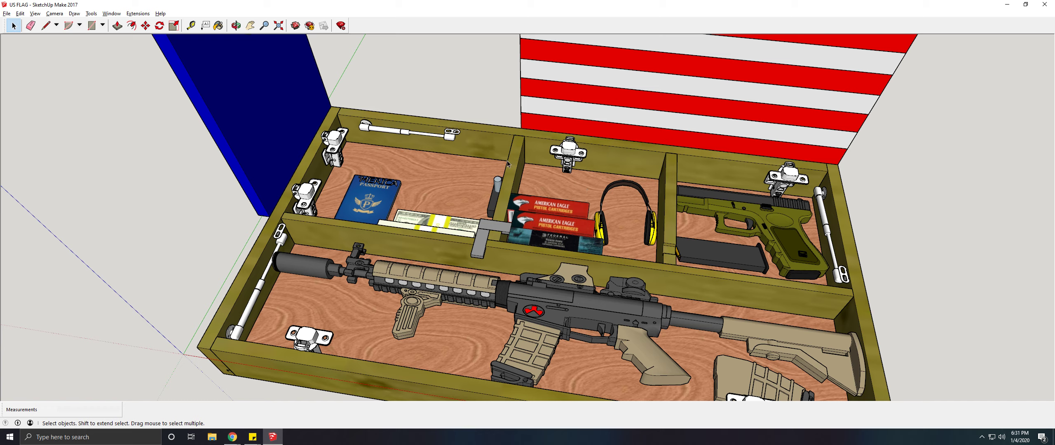
# Step: Rotate the union and stripe door components back down to close the cabinet
pyautogui.click(193, 25)
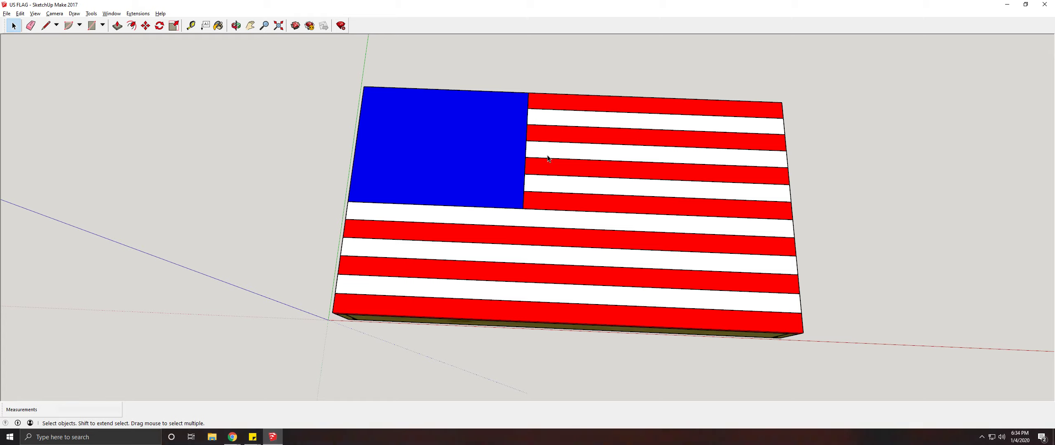
pyautogui.moveTo(453, 123)
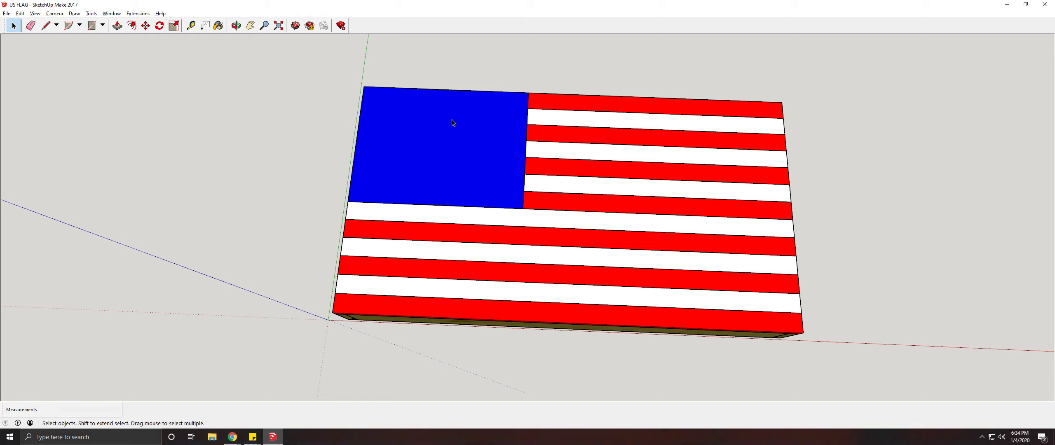
# Step: Choose the Orbit tool to tilt the view of the closed cabinet
pyautogui.click(236, 25)
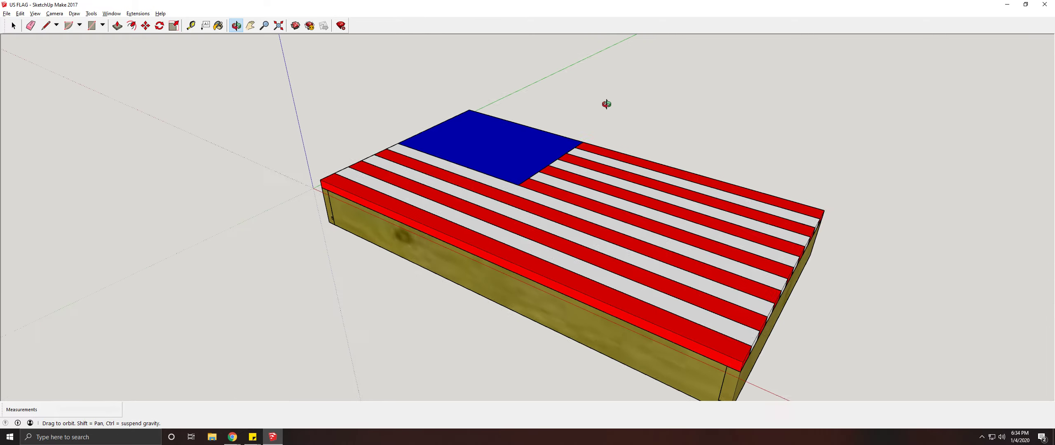